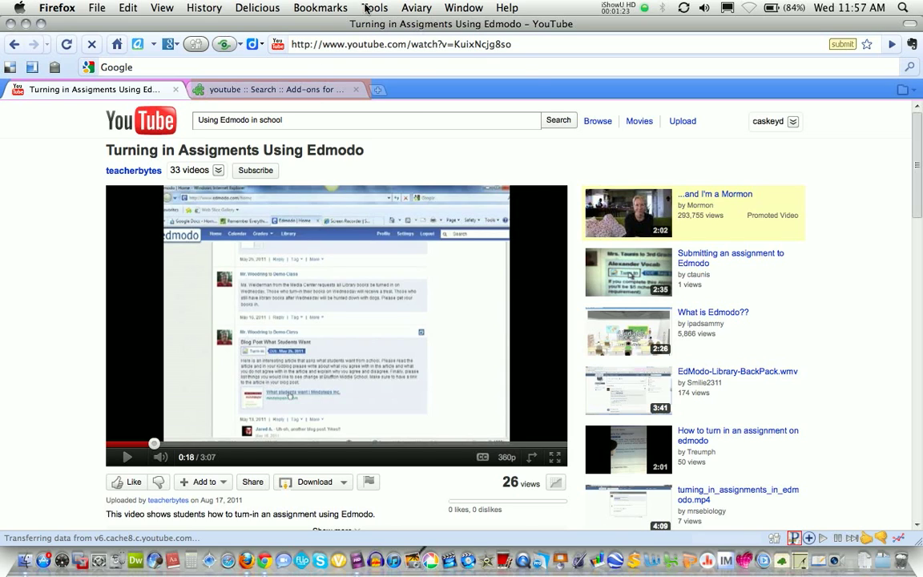
- Review the installed extensions in the Add-ons manager, then return to the Get Add-ons pane
click(374, 7)
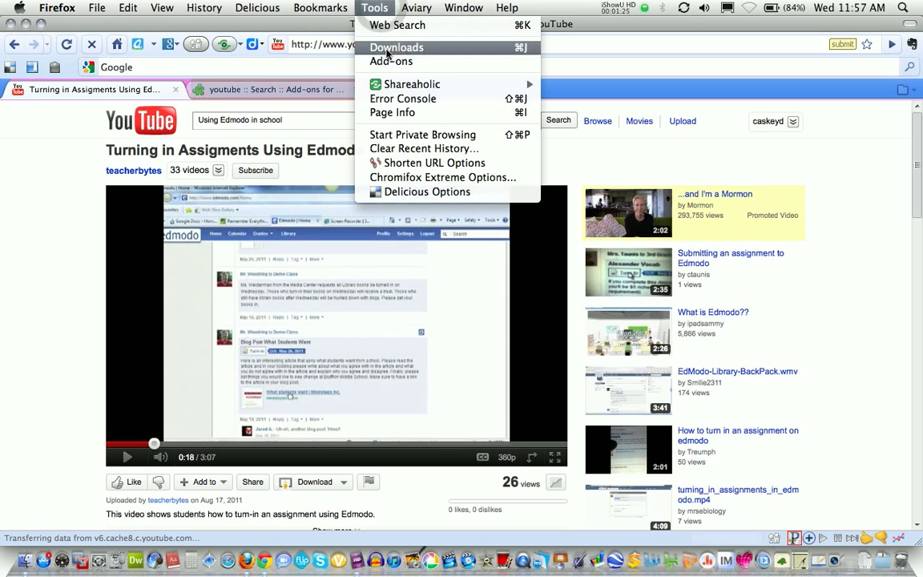
mouse_move(391, 62)
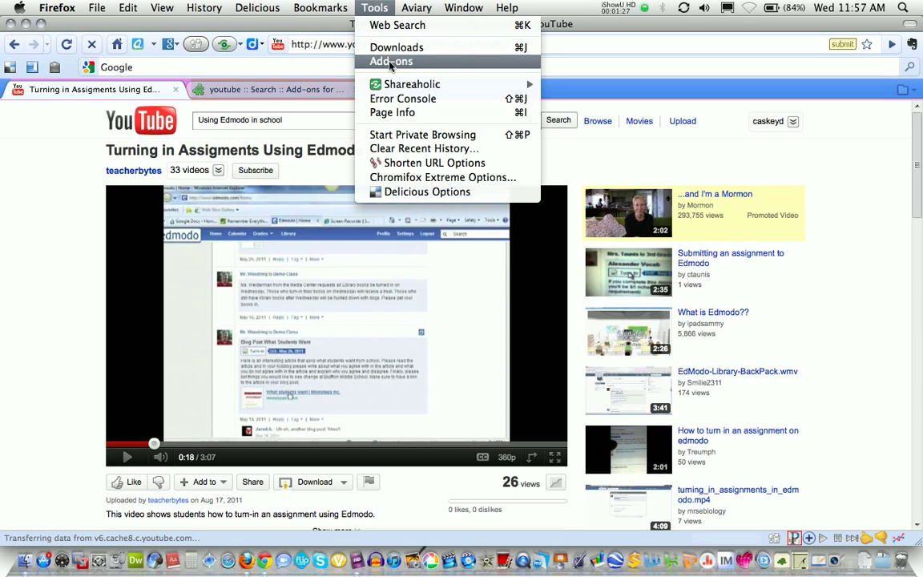
click(391, 62)
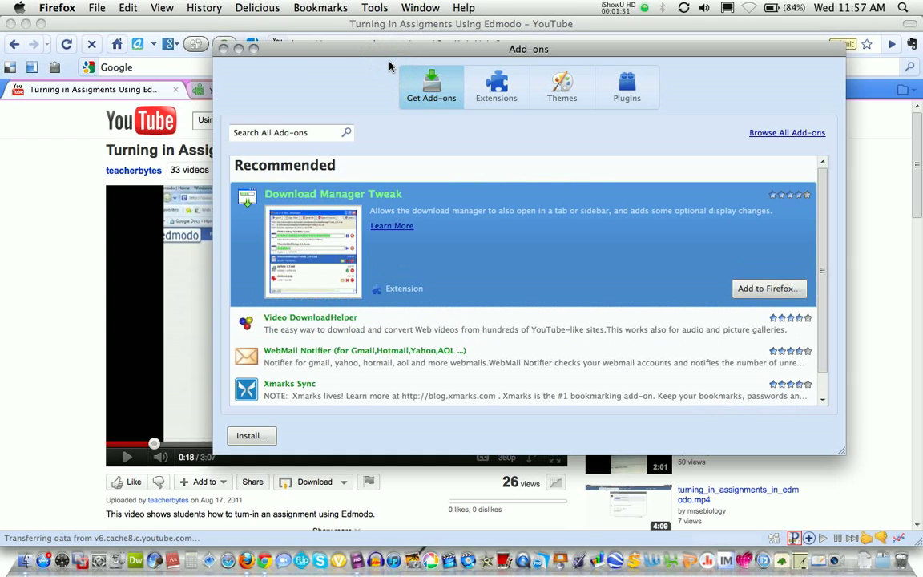
mouse_move(424, 113)
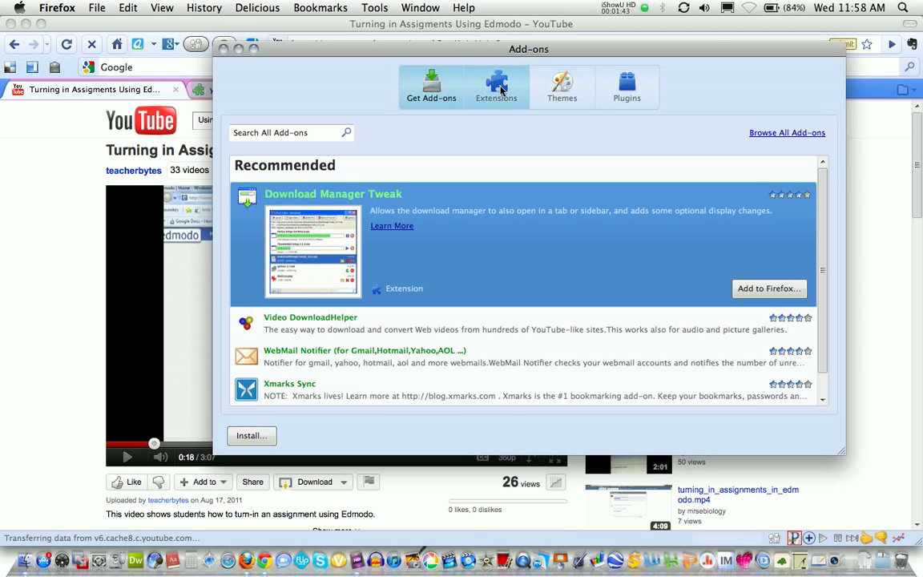
click(496, 86)
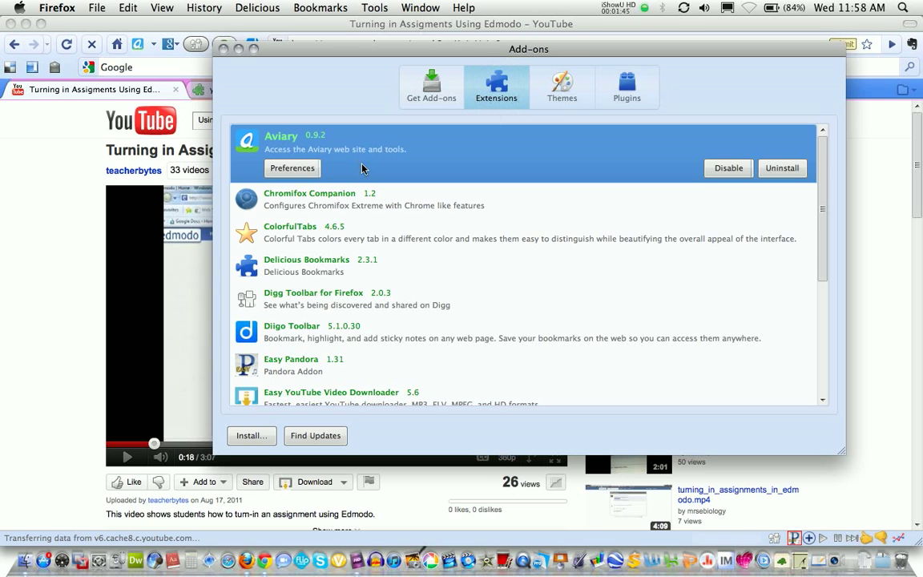
scroll(down, 3)
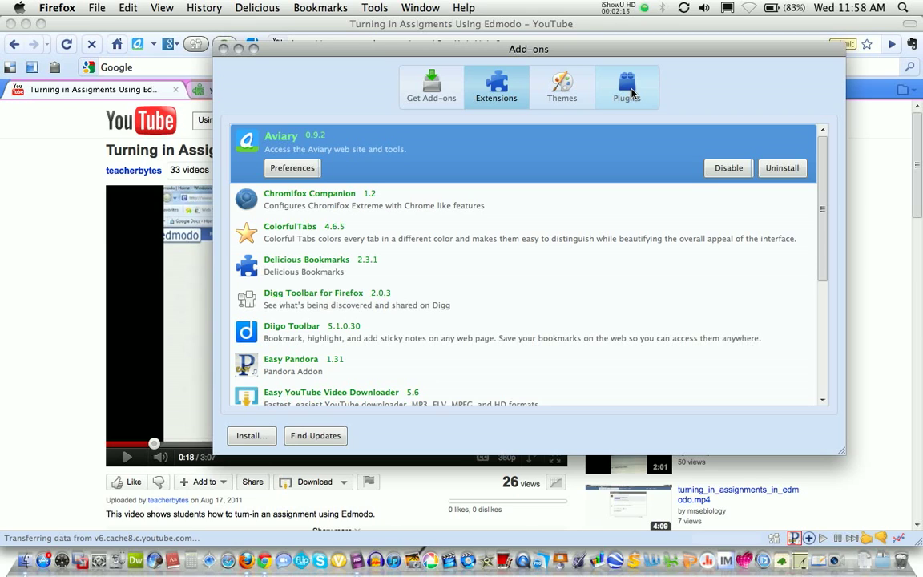
click(431, 86)
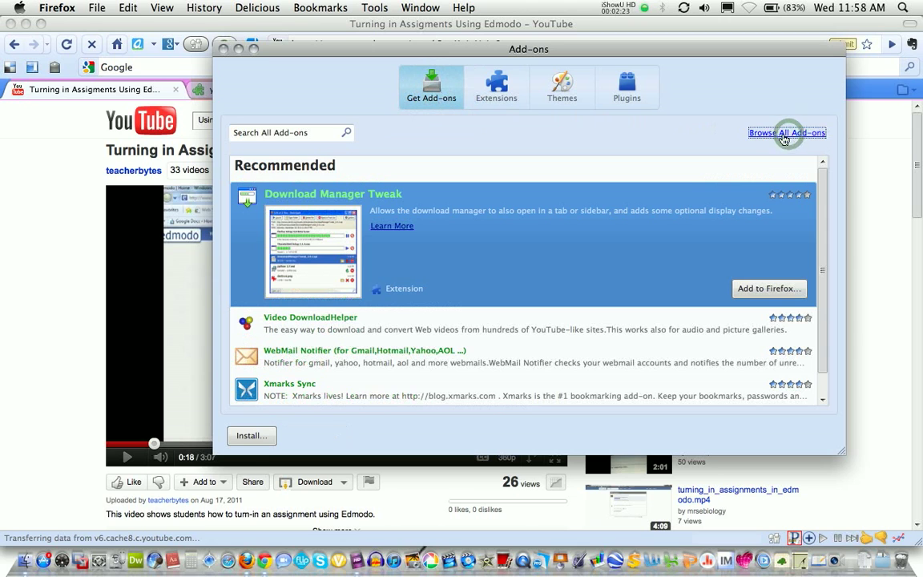
- Search the Mozilla add-ons website for 'youtube' via Browse All Add-ons
click(787, 133)
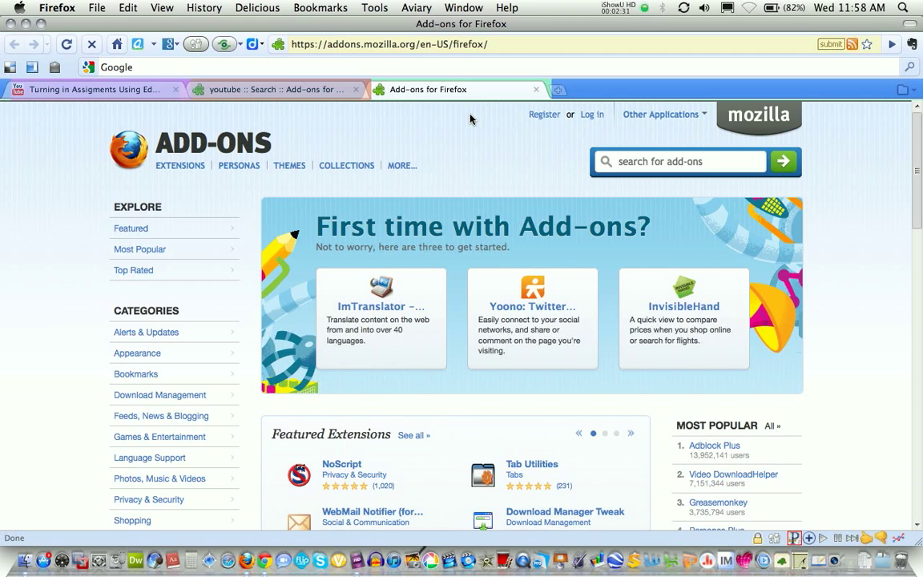
mouse_move(511, 161)
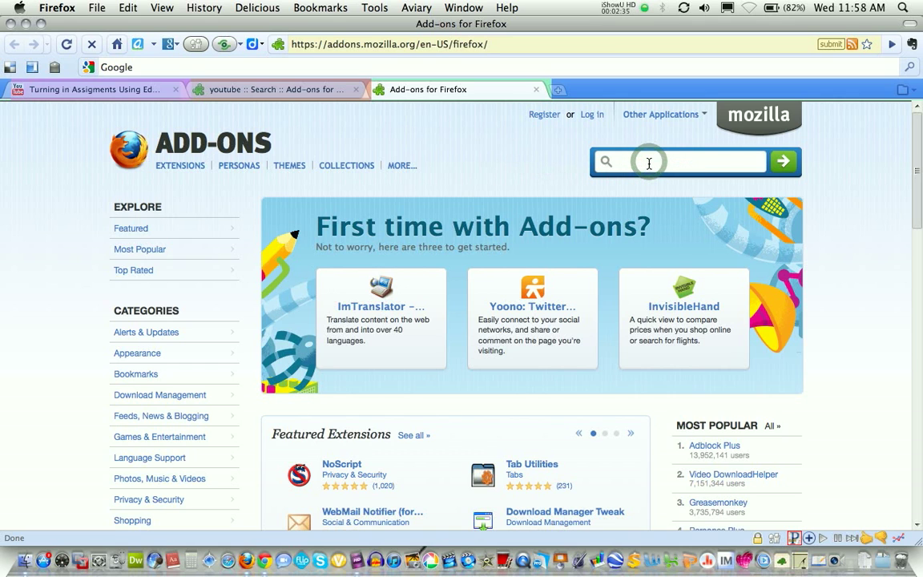
text(youtube)
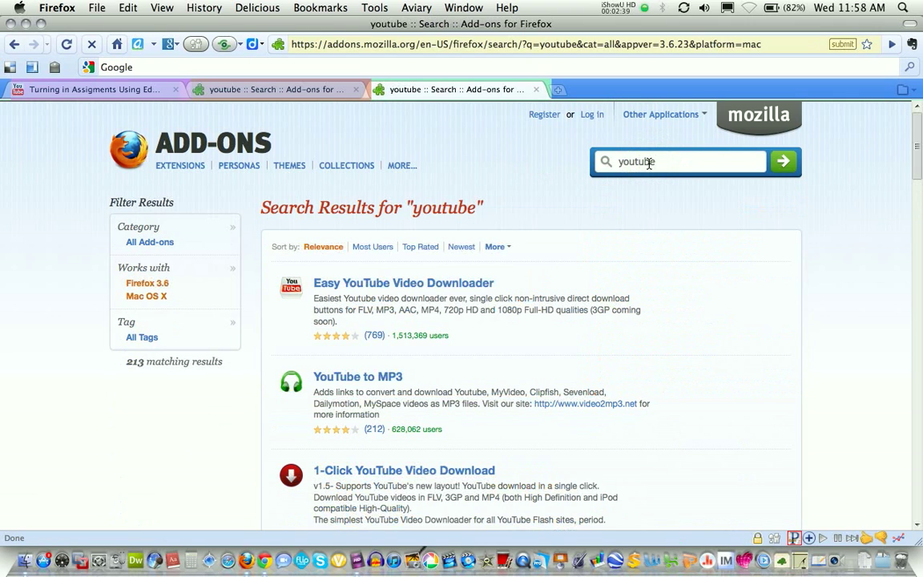
mouse_move(557, 229)
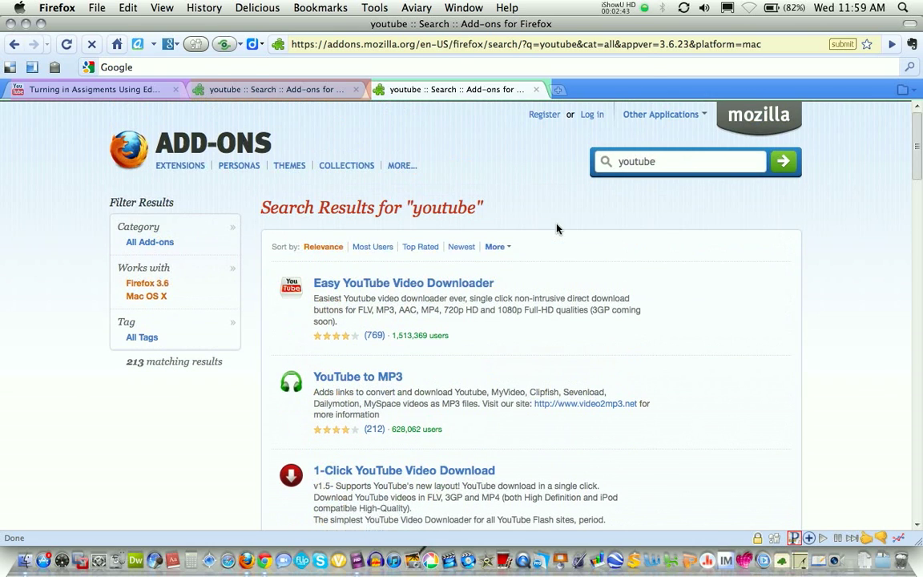
mouse_move(403, 283)
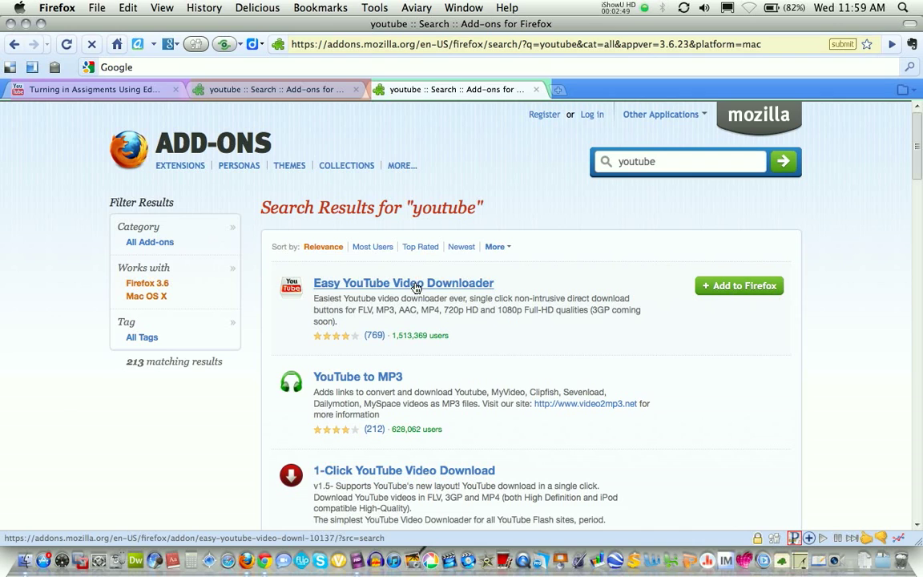
mouse_move(645, 299)
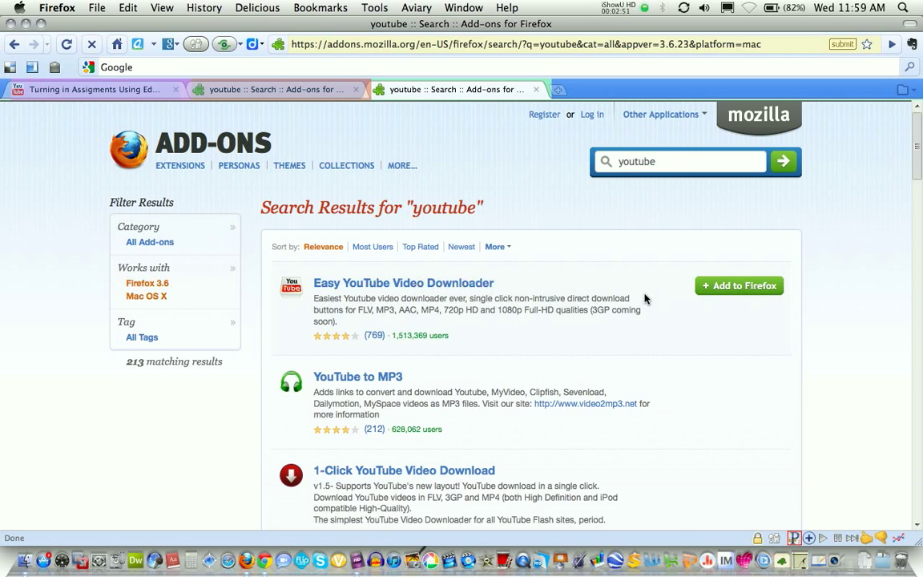
mouse_move(791, 306)
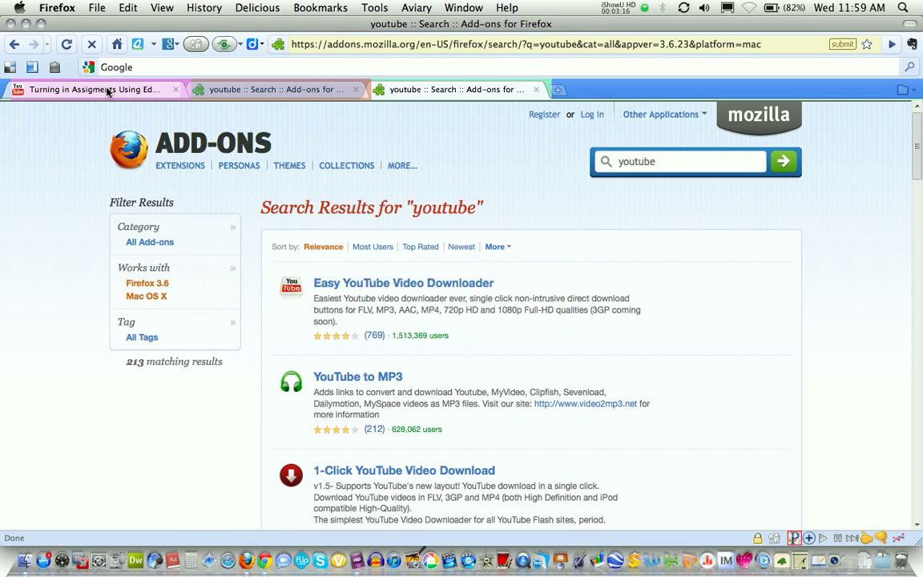
- Back on the Edmodo video page, show its download formats: MP3, AAC, MP4 360p, FLV
click(88, 89)
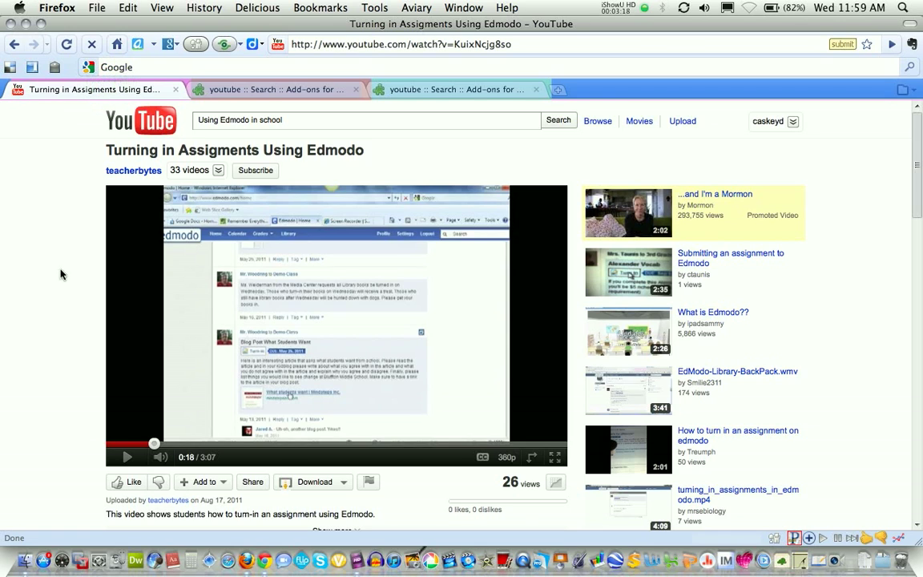
mouse_move(524, 167)
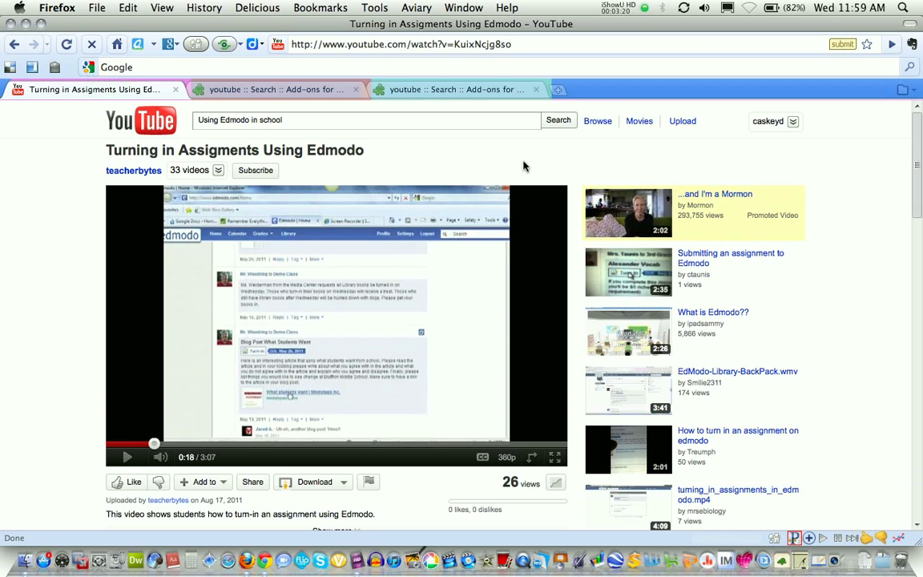
mouse_move(103, 479)
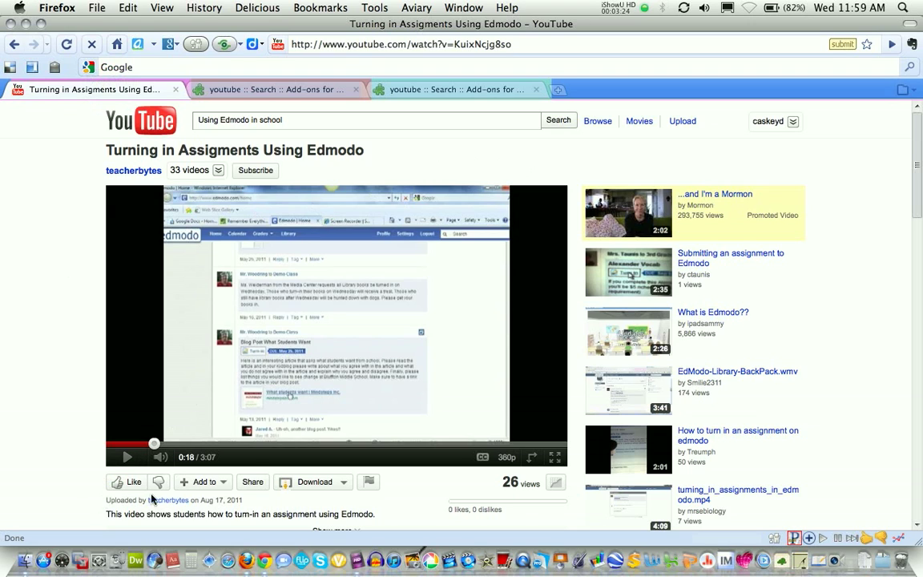
mouse_move(331, 491)
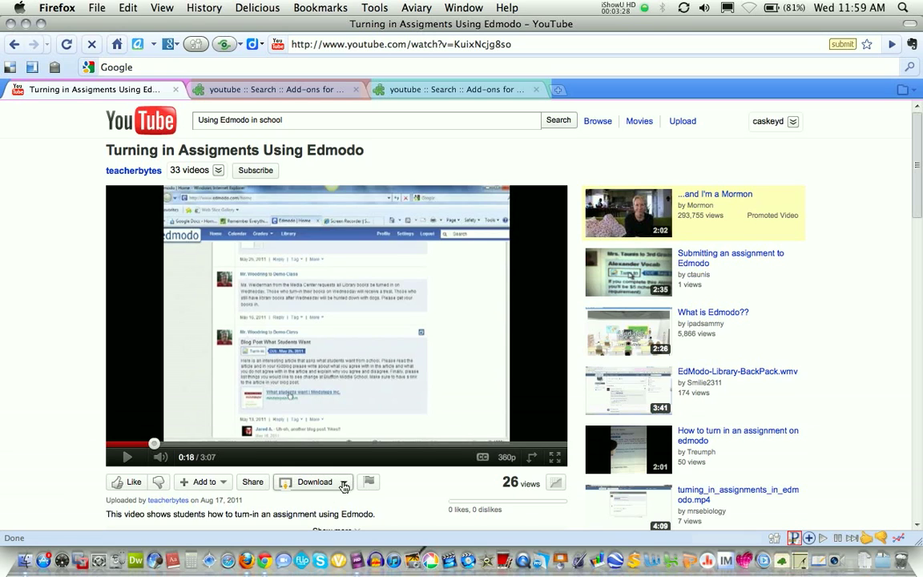
click(314, 482)
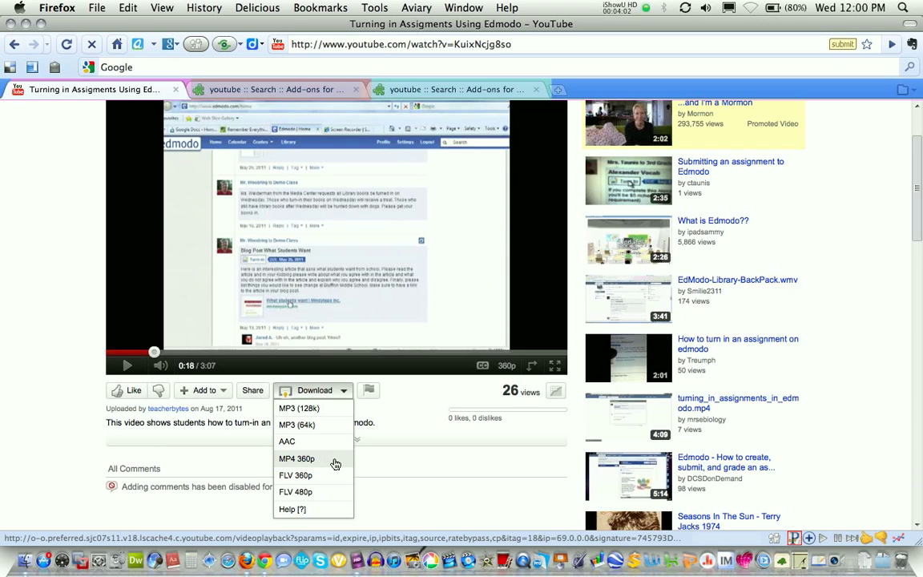
- Download the Edmodo video as MP4 360p, saving the file rather than opening it
click(296, 458)
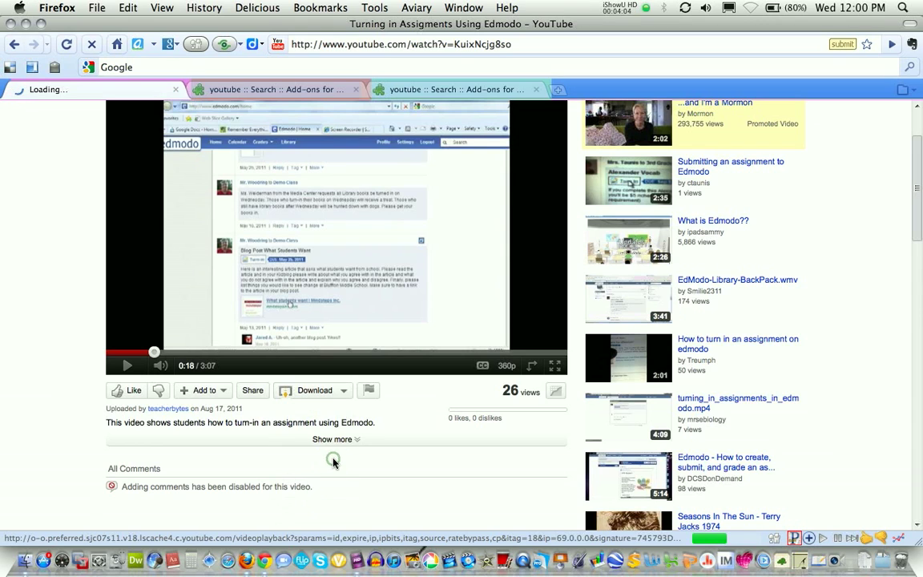
click(314, 391)
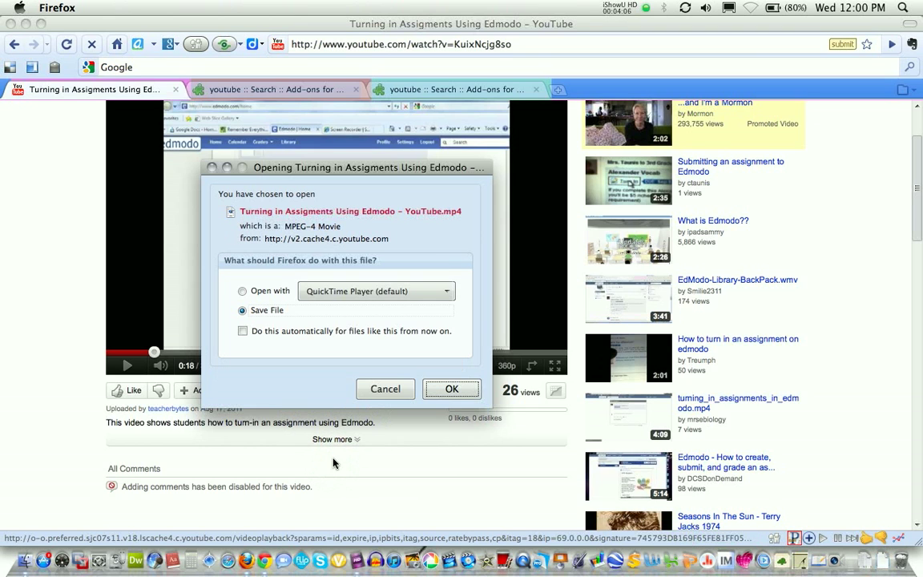
mouse_move(373, 345)
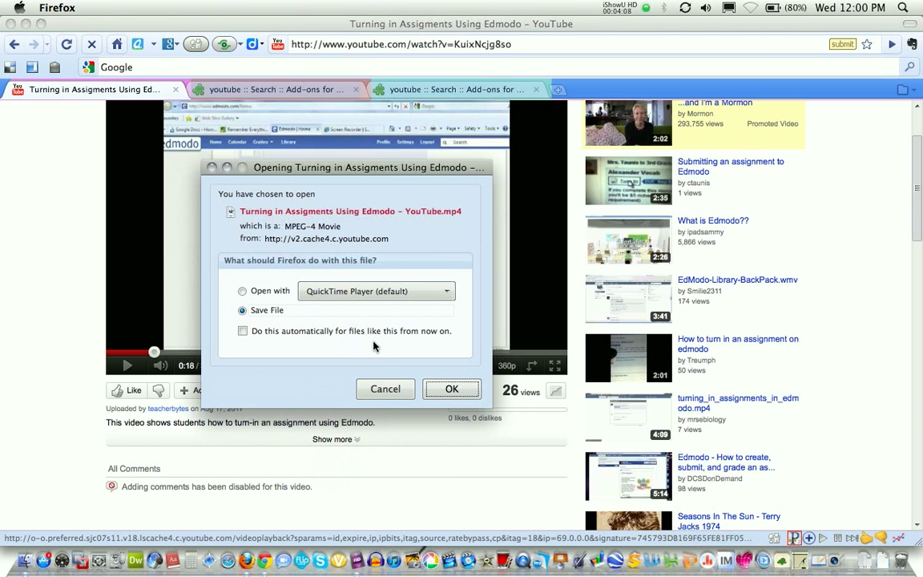
click(451, 389)
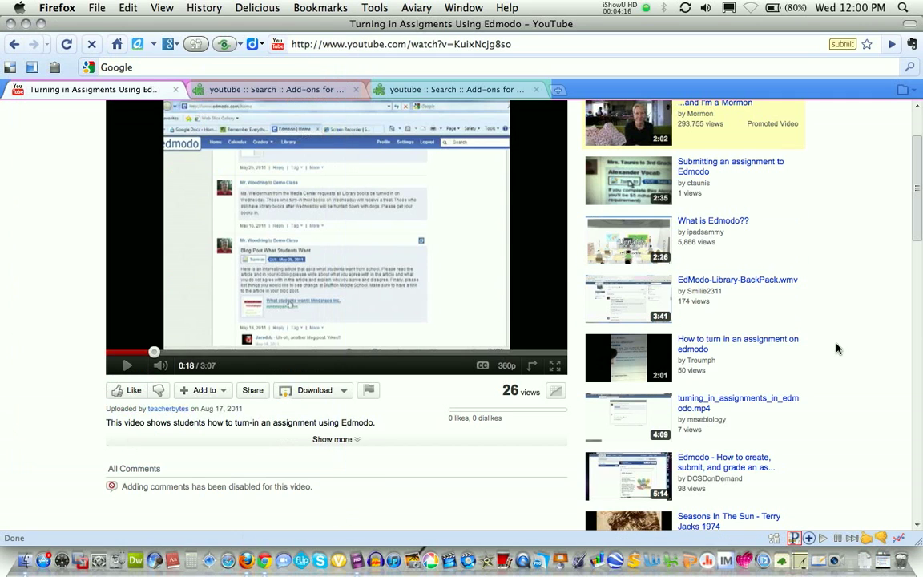
mouse_move(35, 543)
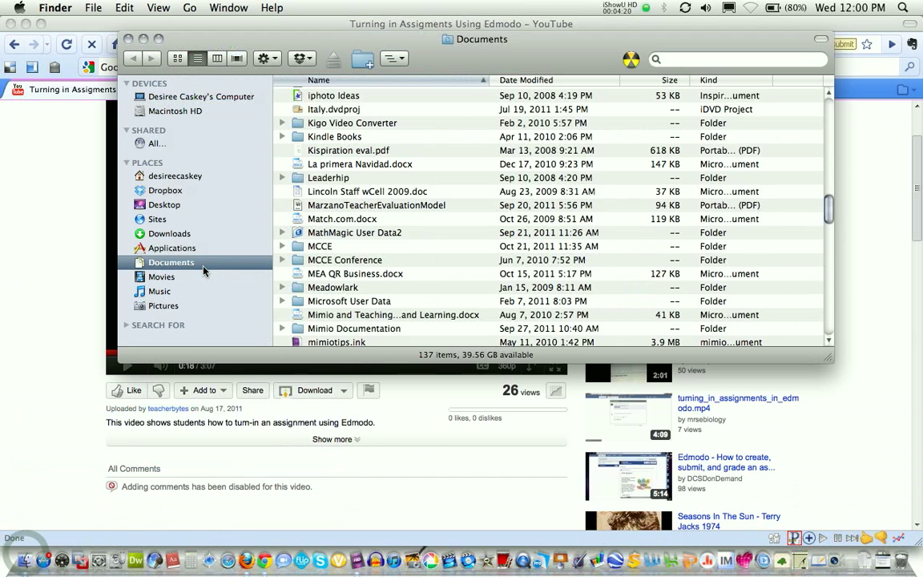
- Show the Downloads folder sorted by Date Modified with the Edmodo MP4 on top
click(169, 234)
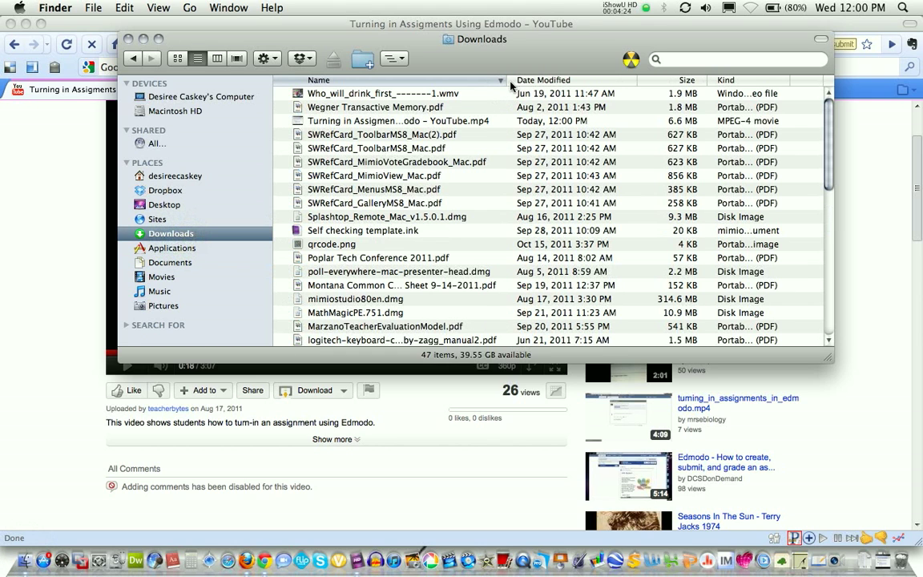
click(544, 80)
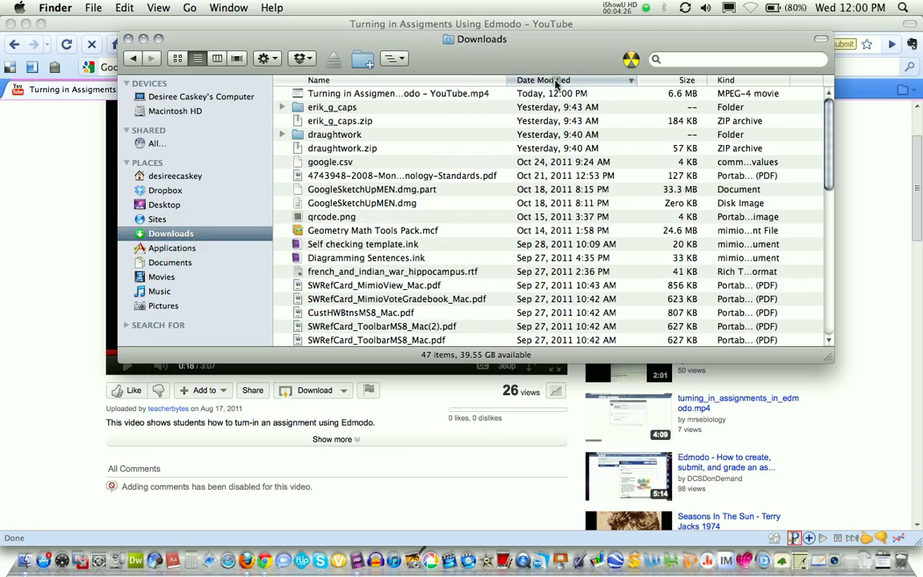
mouse_move(367, 98)
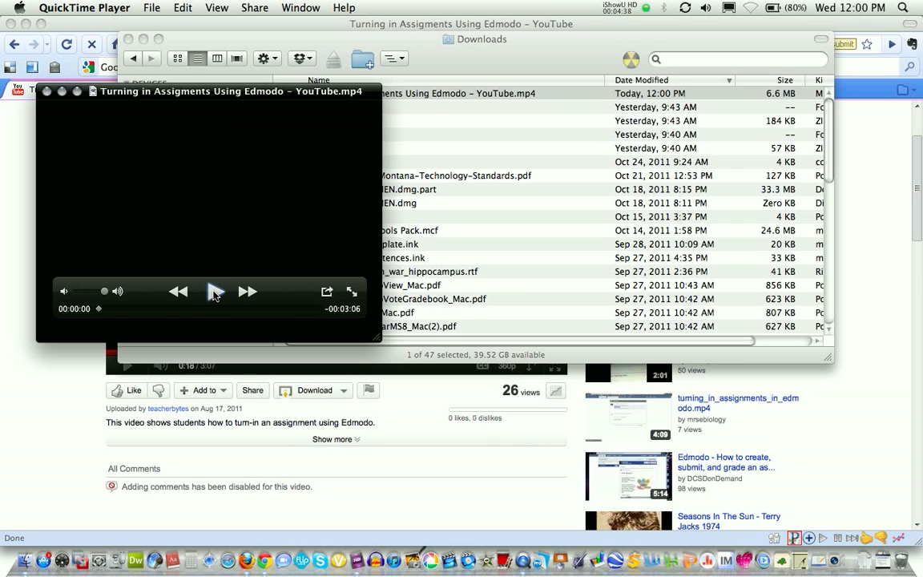
- Play the downloaded Edmodo MP4 to its title screen, pause at three seconds, and centre the window
click(215, 291)
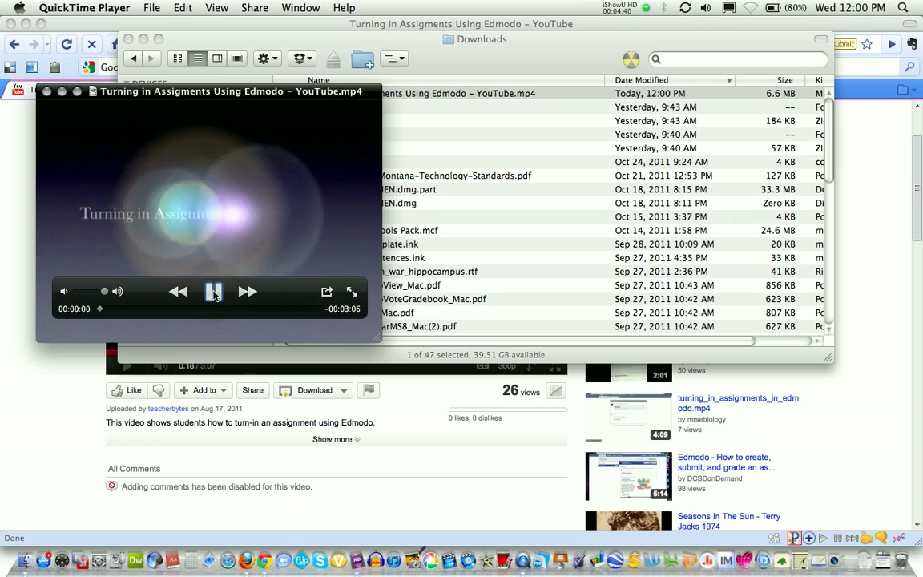
click(213, 291)
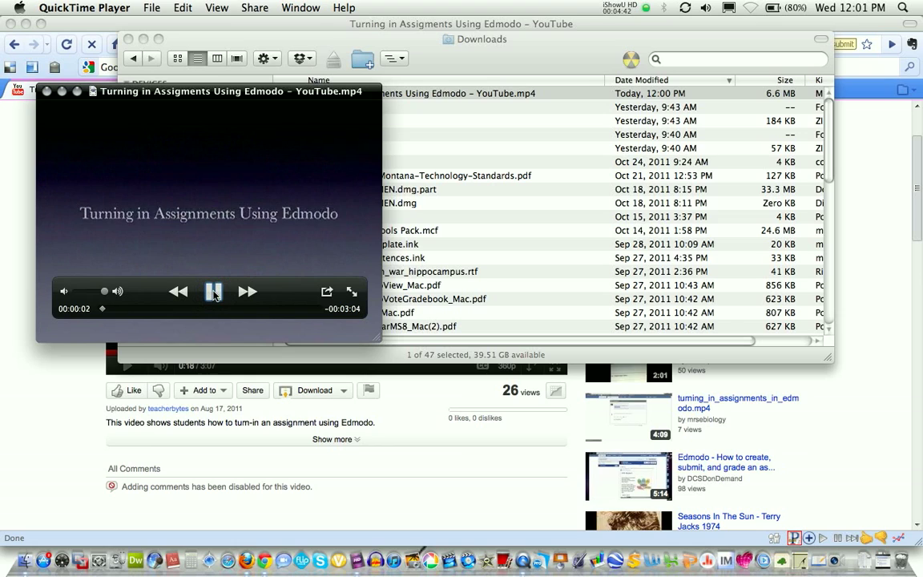
click(214, 291)
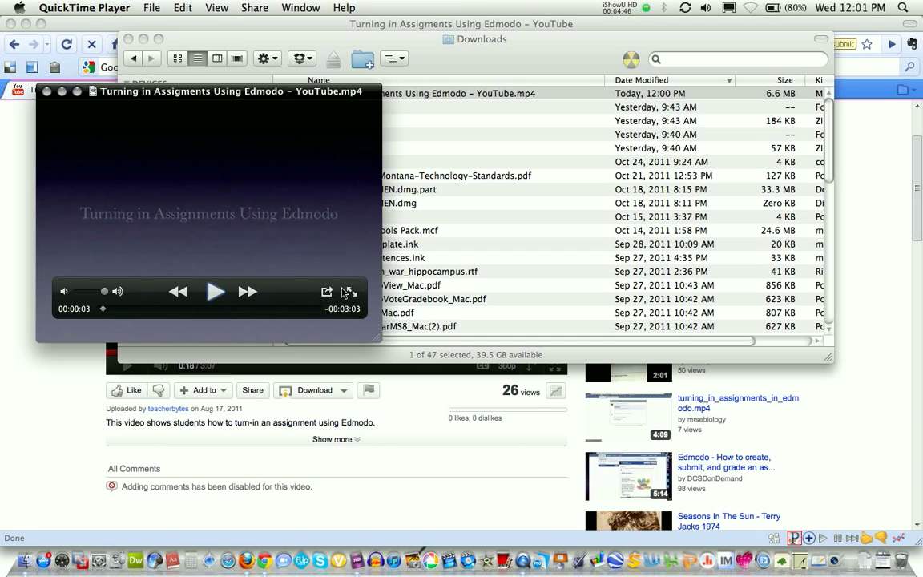
mouse_move(351, 292)
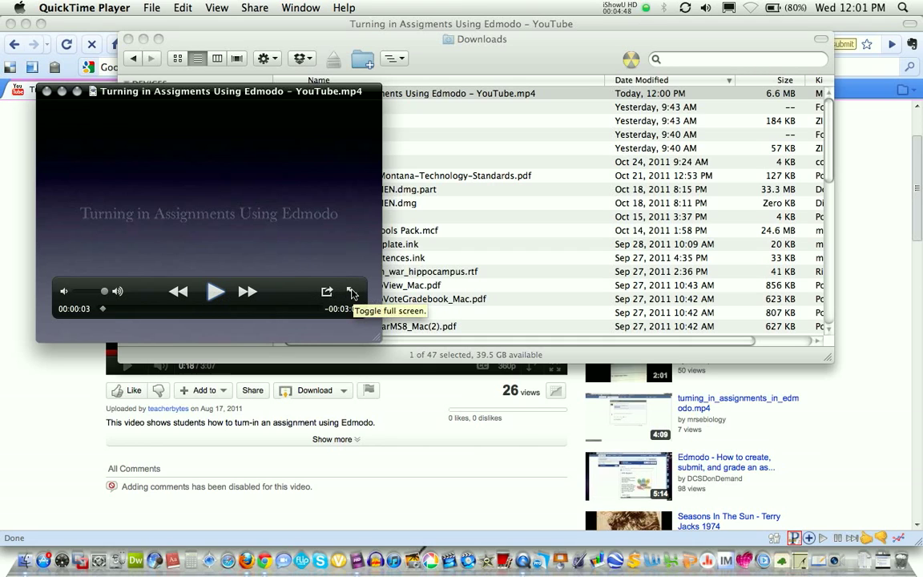
mouse_move(288, 301)
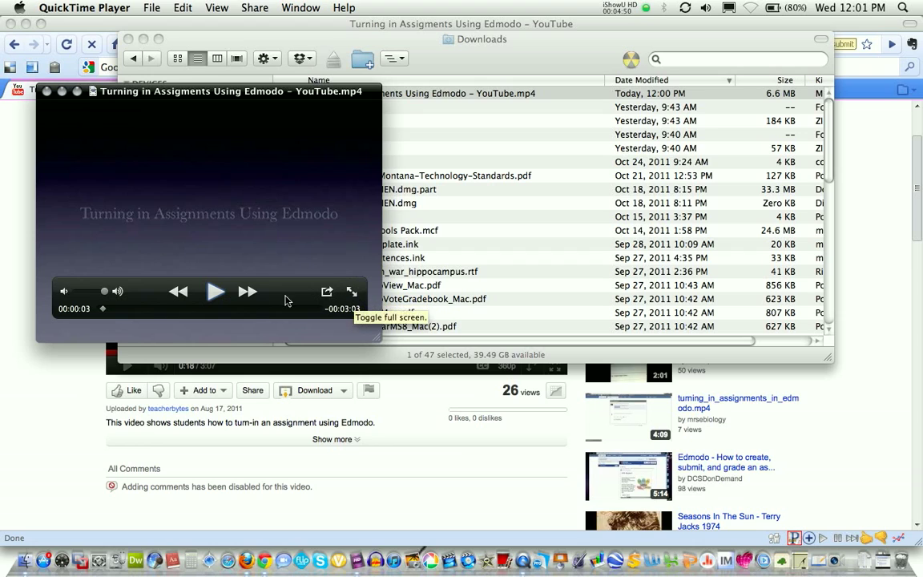
mouse_move(214, 295)
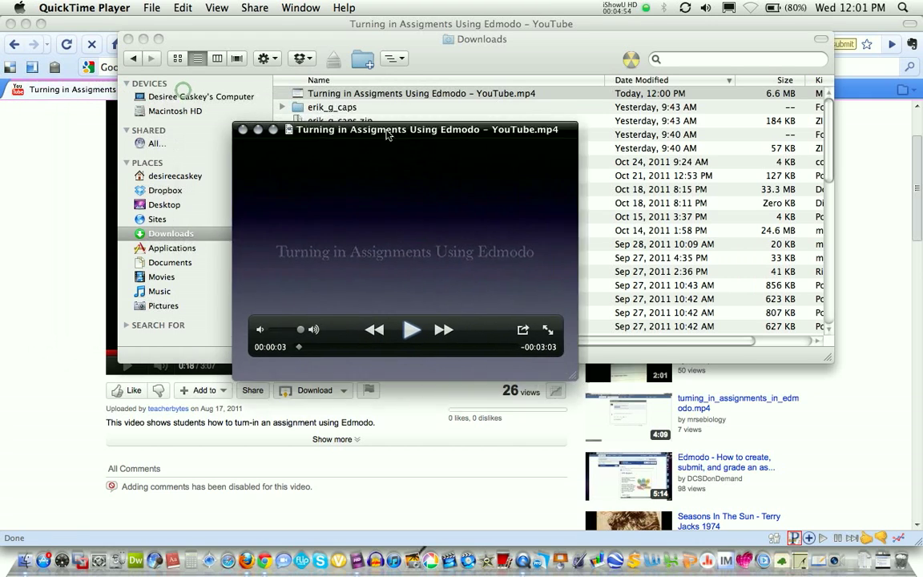
drag(387, 129, 439, 180)
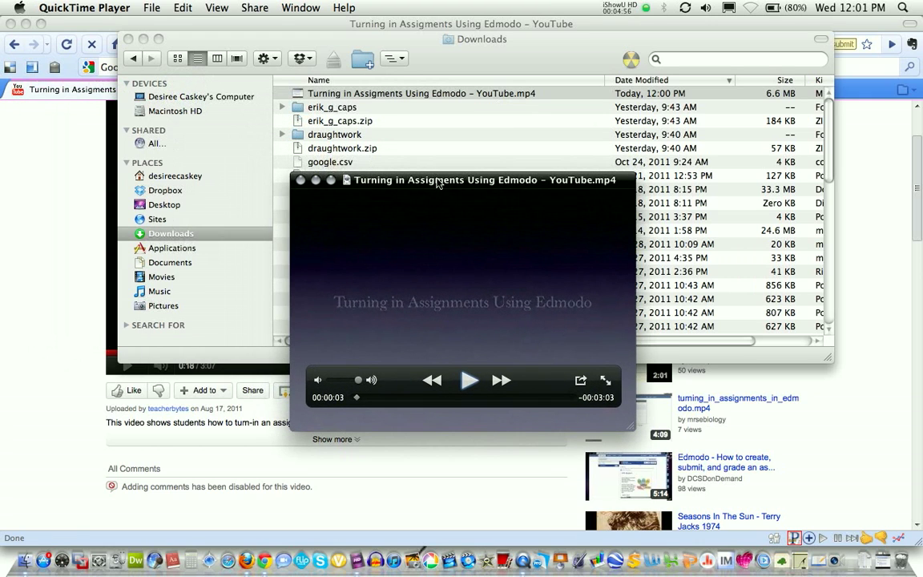